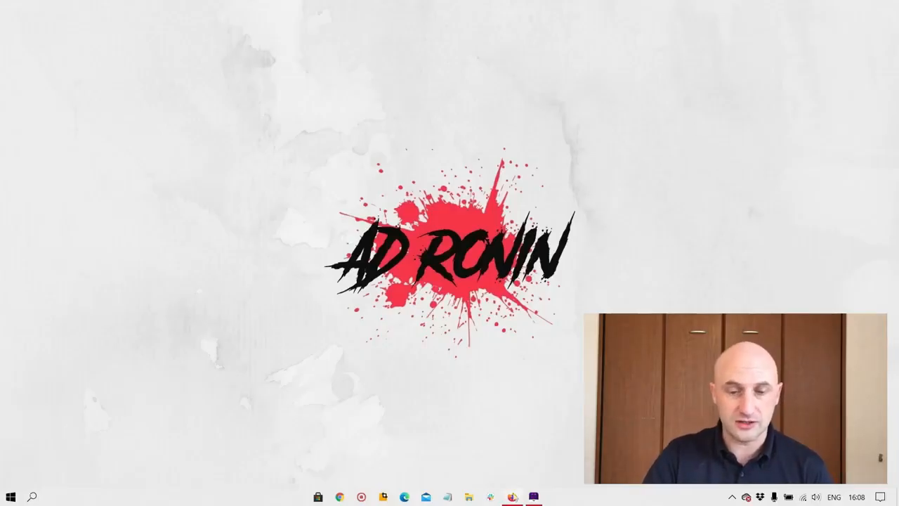
Load the Later website (later.com) in the browser
left_click(512, 497)
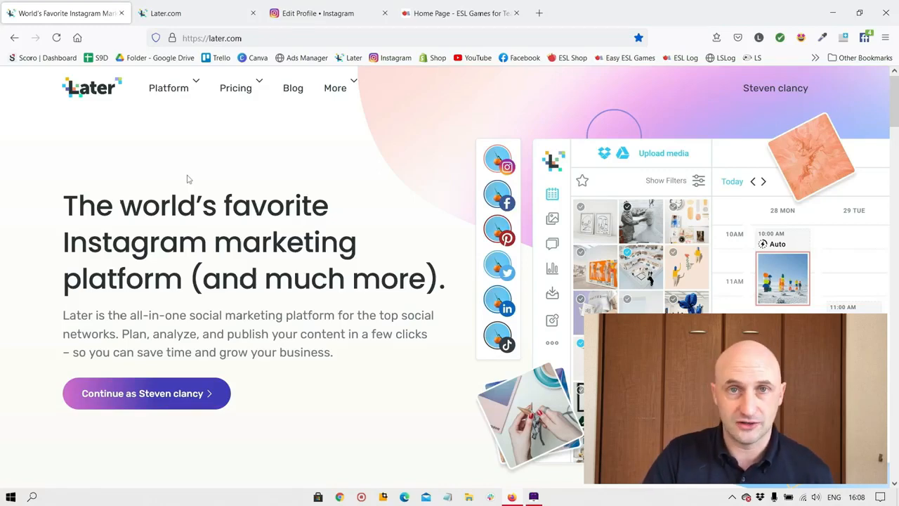
Continue into the Easy ESL Games dashboard in Week view and list the social profiles
left_click(146, 393)
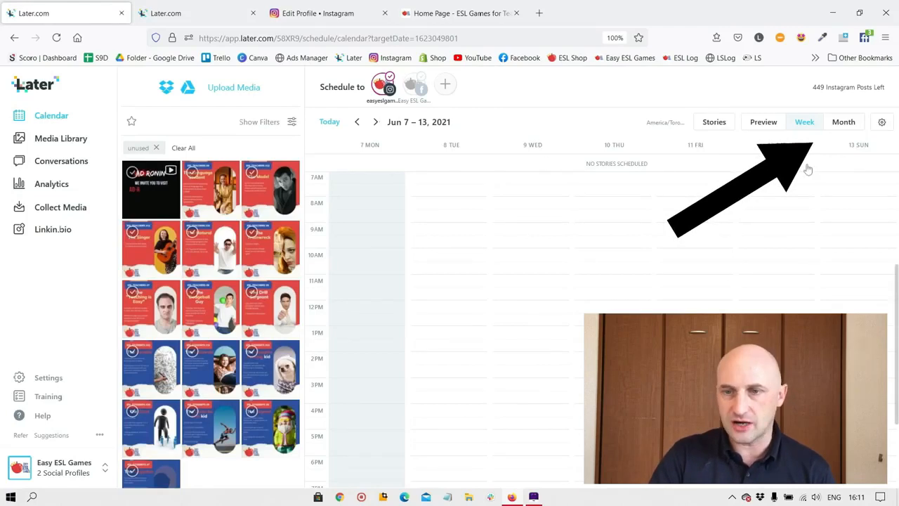
left_click(843, 121)
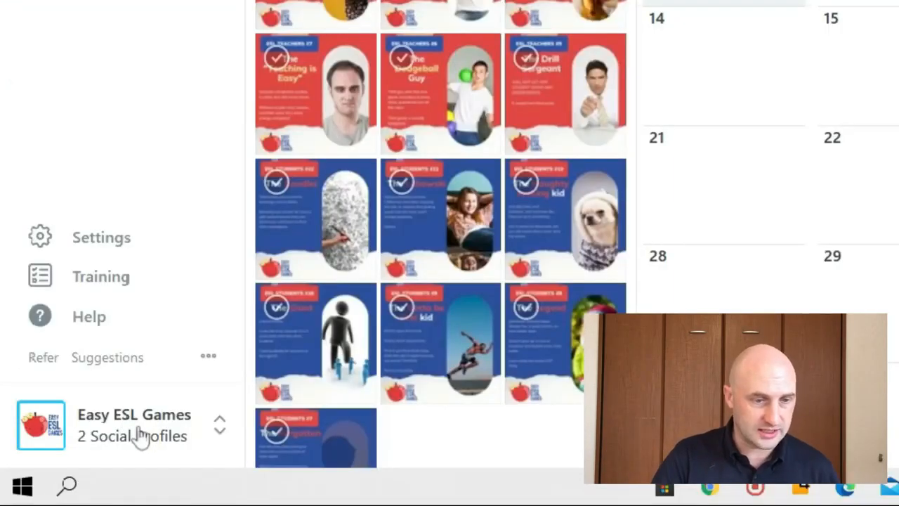
left_click(134, 425)
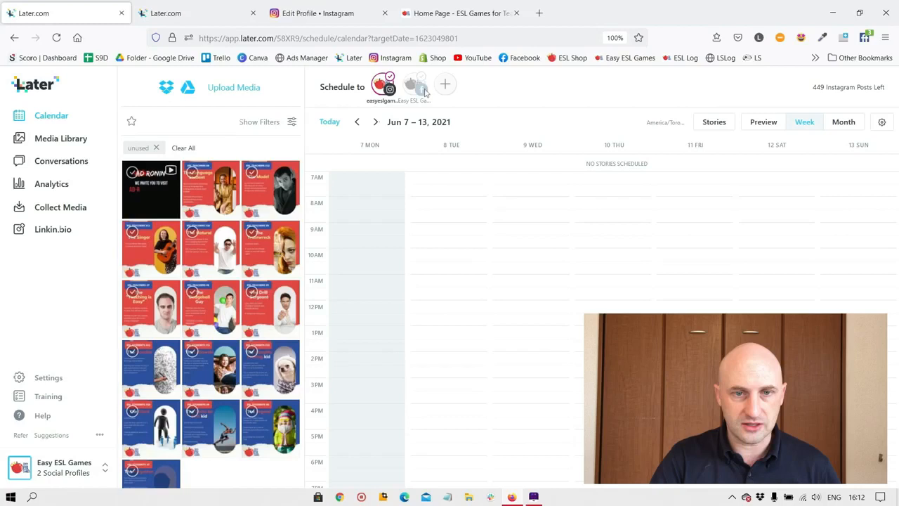
Browse the other profile's monthly schedule, then return to Easy ESL Games' June calendar
left_click(444, 84)
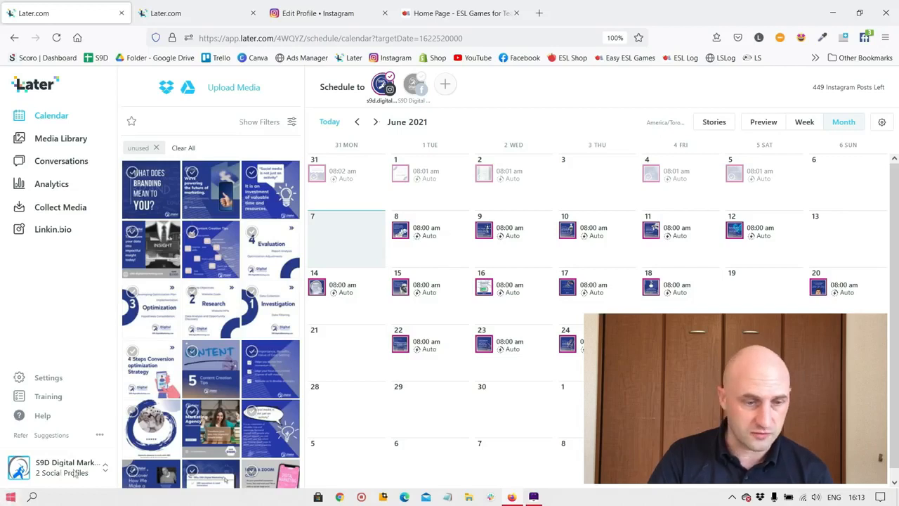
mouse_move(339, 299)
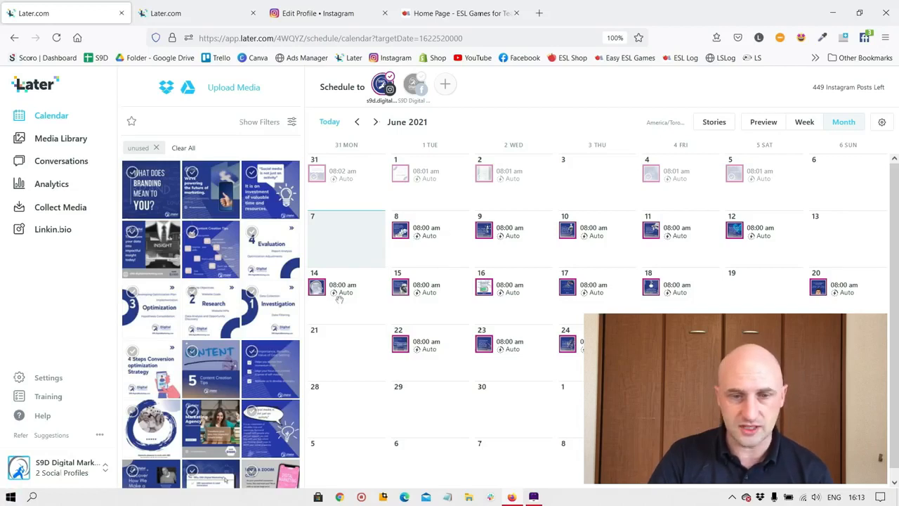
mouse_move(551, 242)
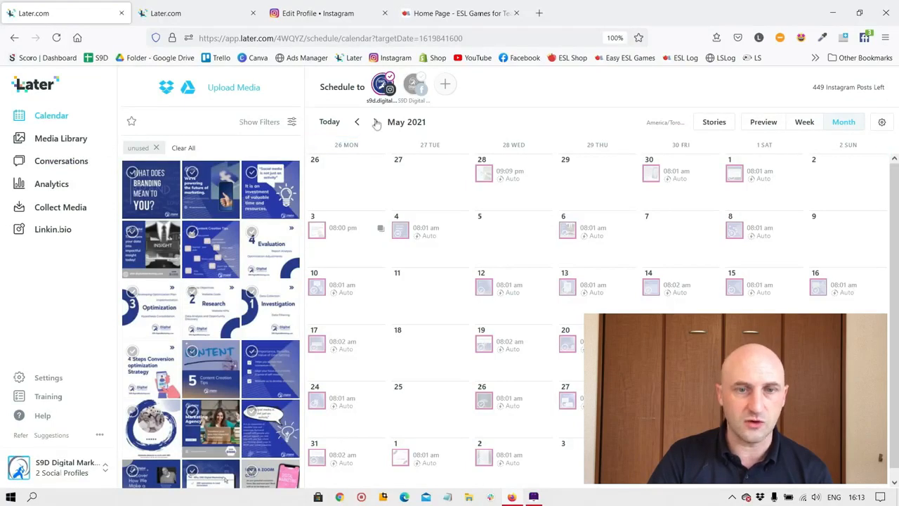
left_click(357, 121)
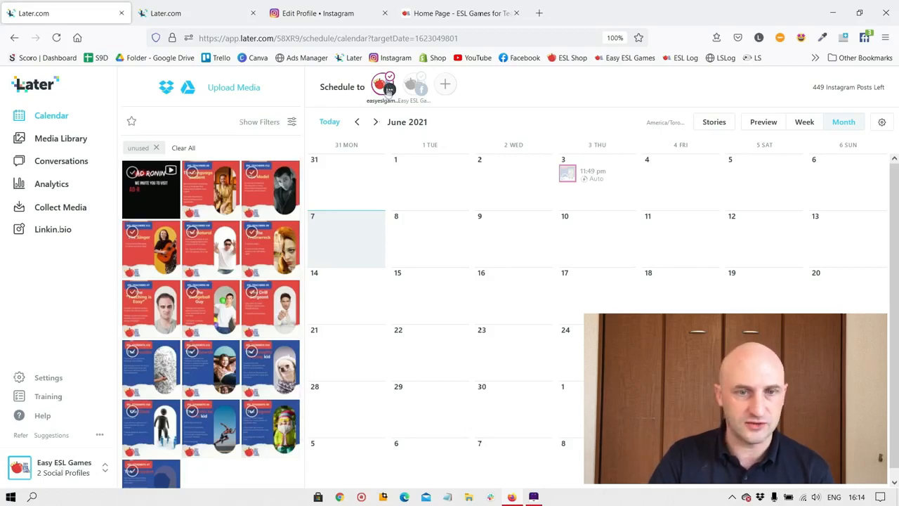
mouse_move(385, 86)
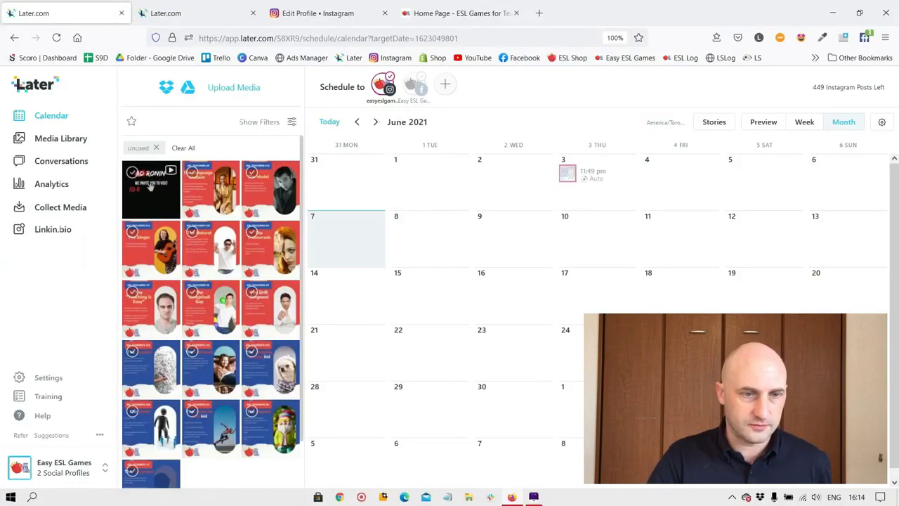
Schedule the AD RONIN video as an Instagram post on June 11 at 12:00 pm
left_click_drag(150, 184, 649, 239)
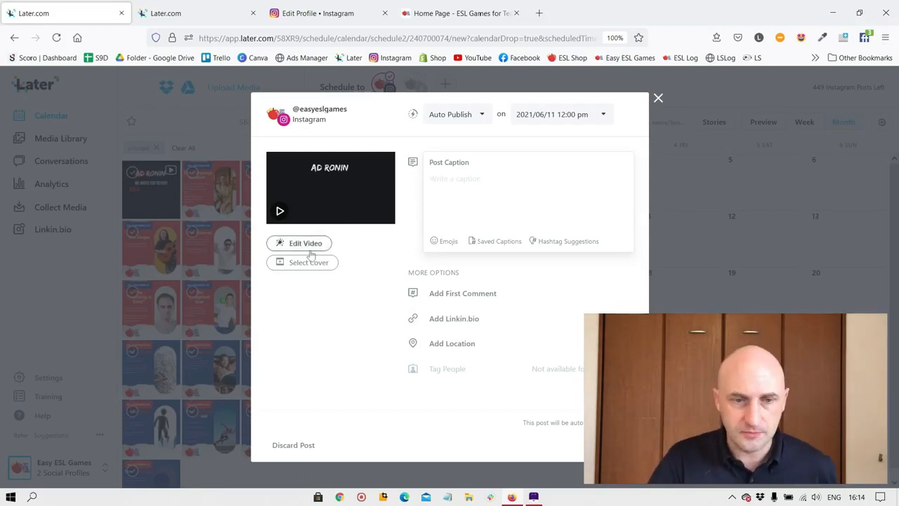
Set the video's cover to the frame at 00:09 showing AD-RONIN.COM/BLOG
left_click(305, 242)
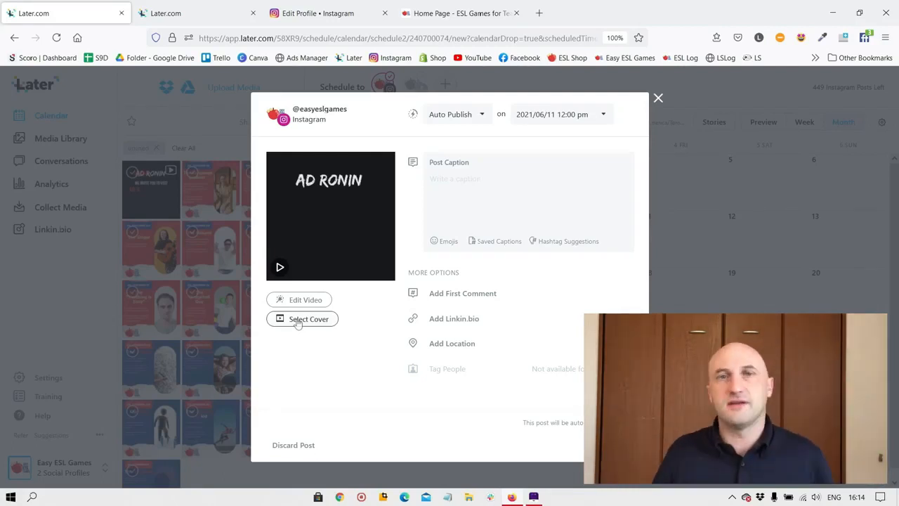
left_click(309, 318)
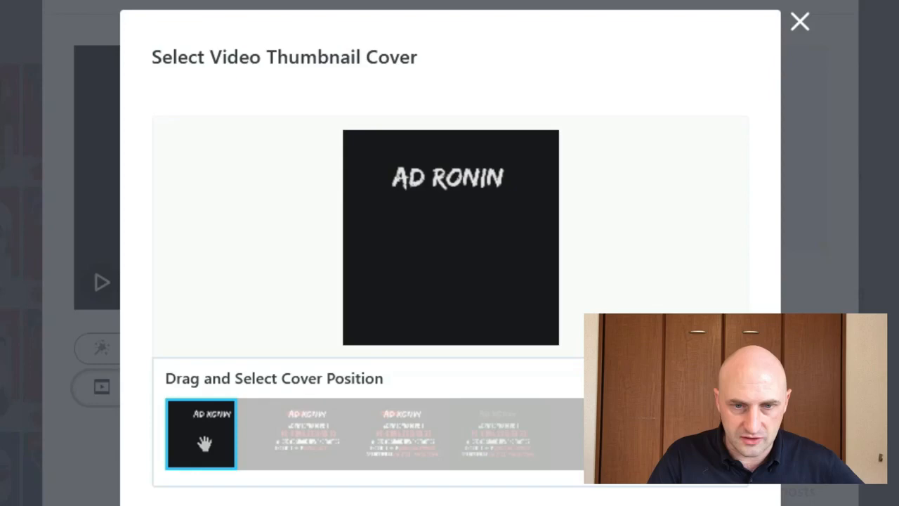
left_click(410, 433)
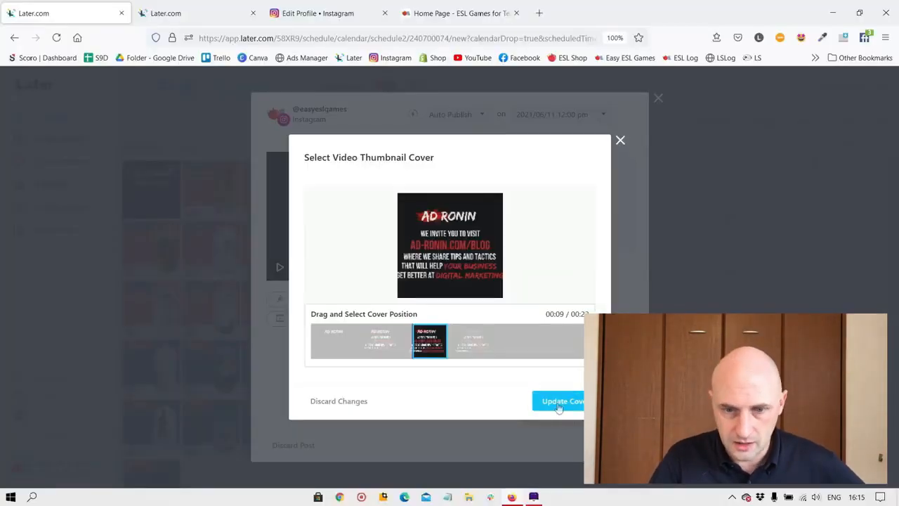
left_click(559, 400)
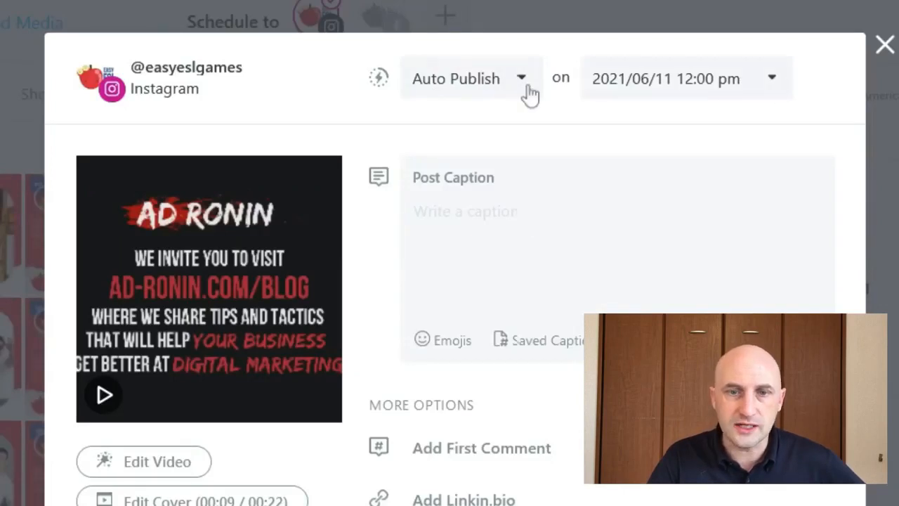
mouse_move(522, 87)
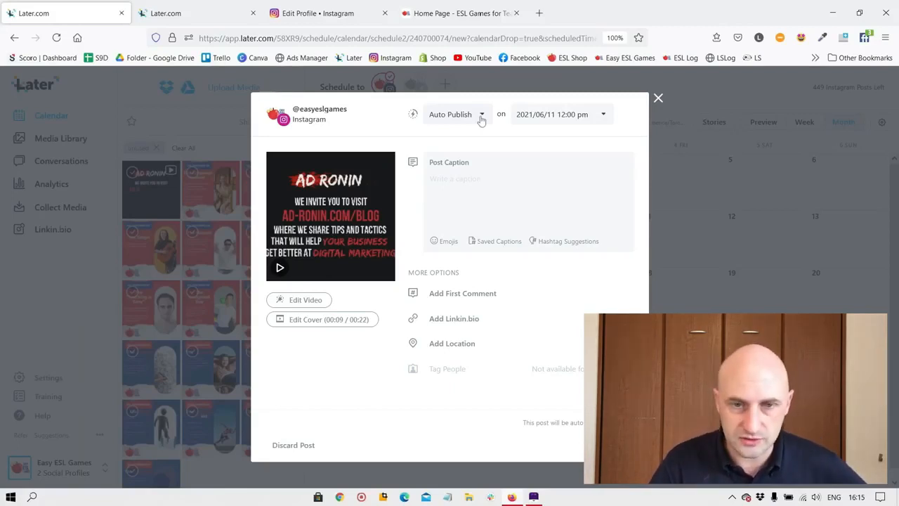
left_click(456, 113)
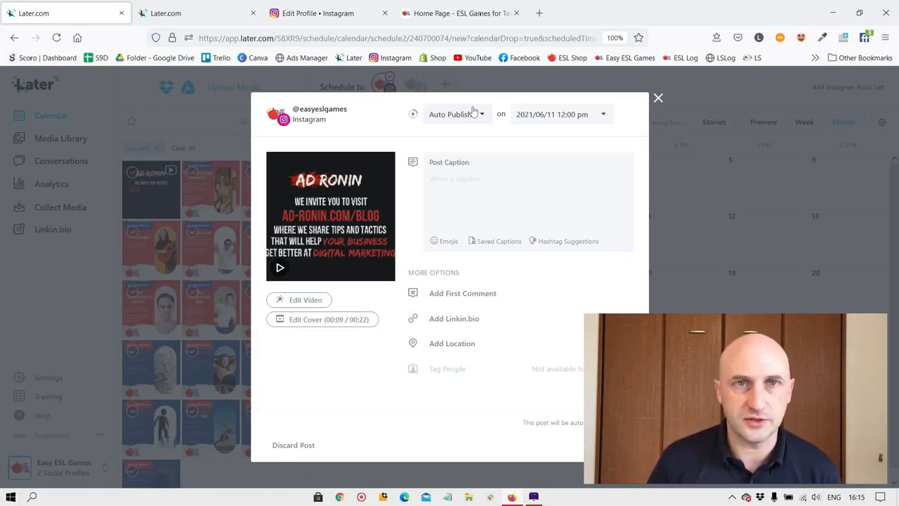
mouse_move(557, 121)
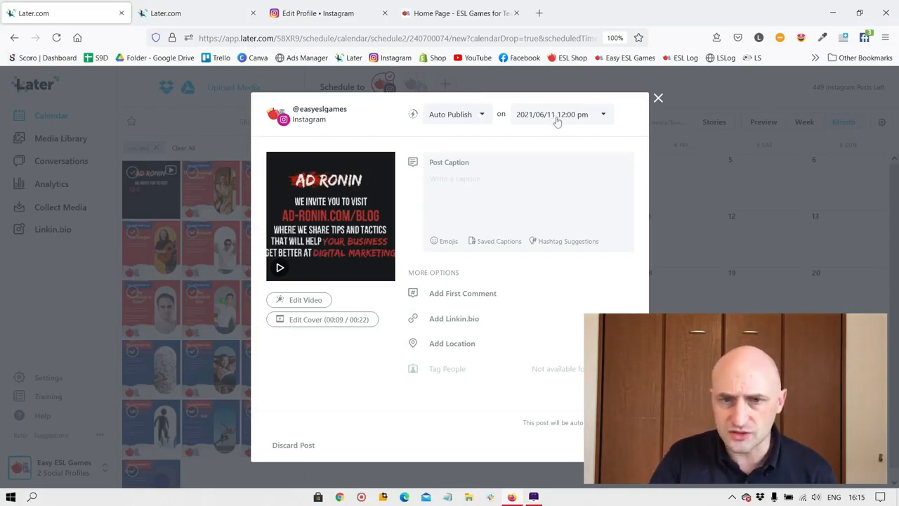
left_click(551, 113)
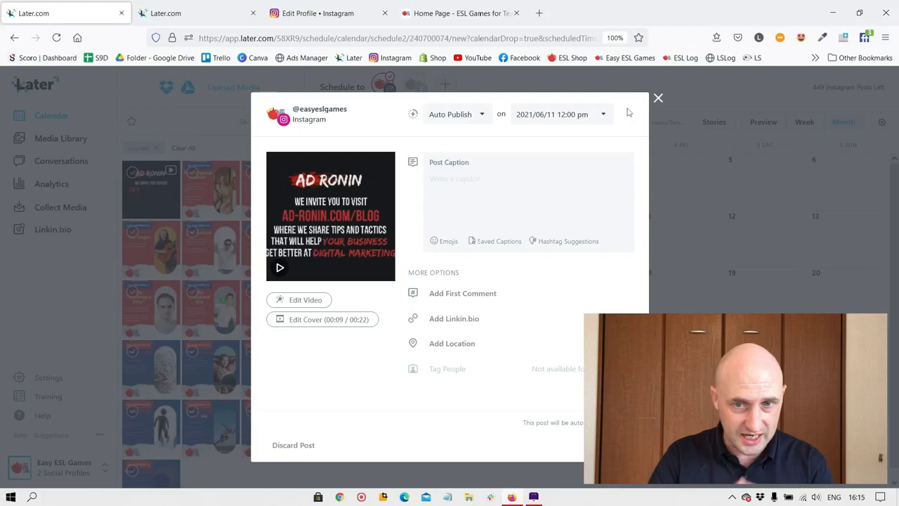
mouse_move(42, 378)
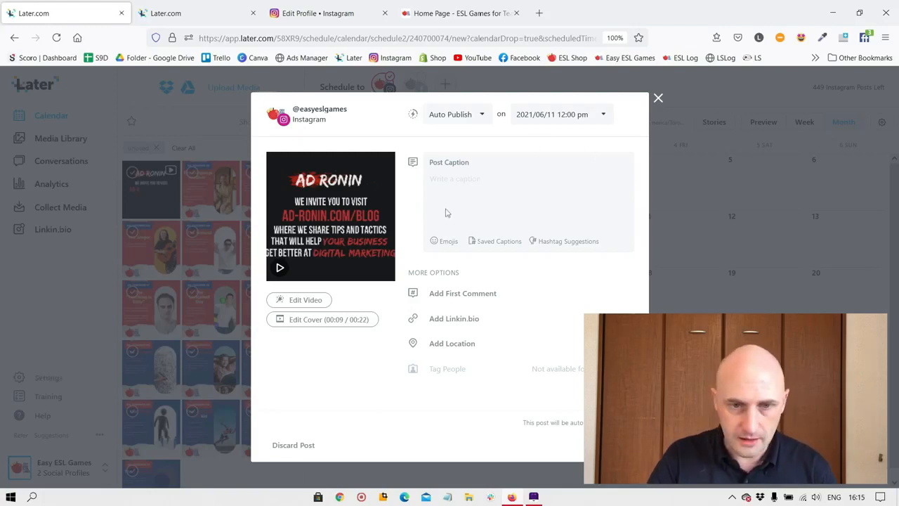
Write the caption 'I am a caption' and insert banana-related suggested hashtags #healthy #vegan #smoothie #food
type("I ma")
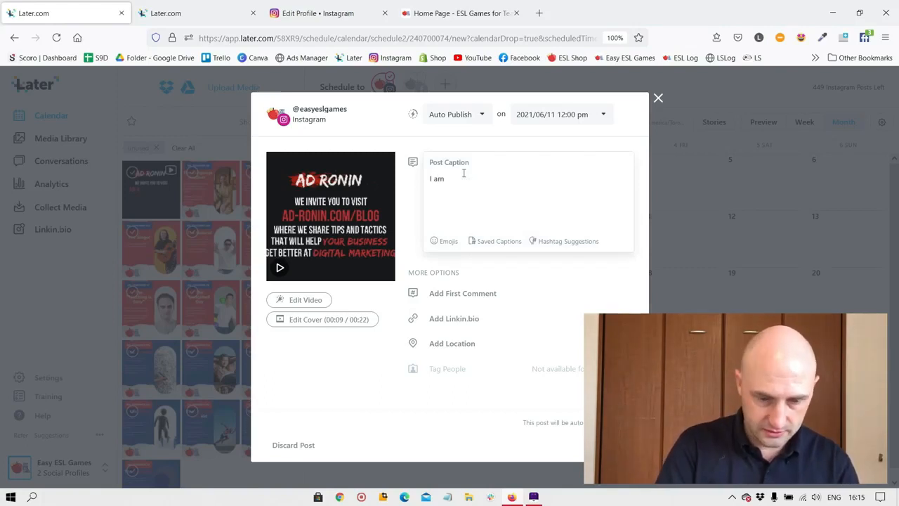
type("a caption")
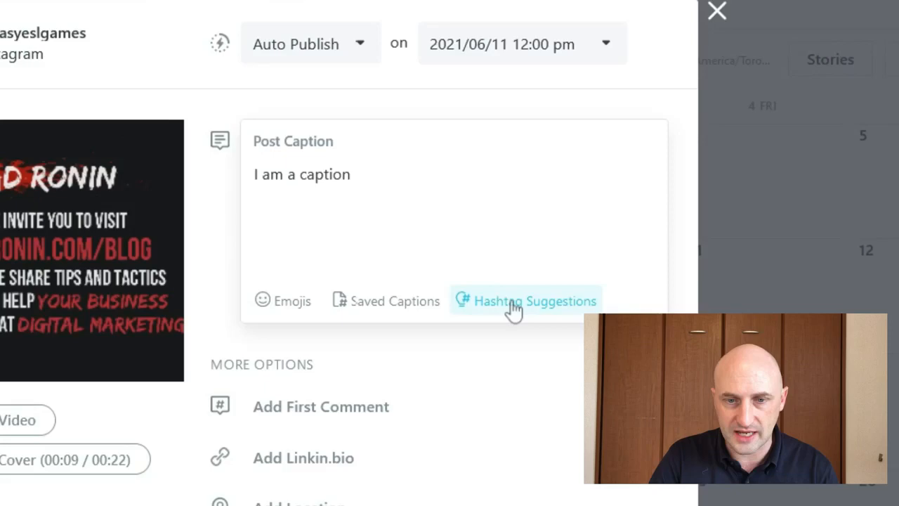
left_click(534, 300)
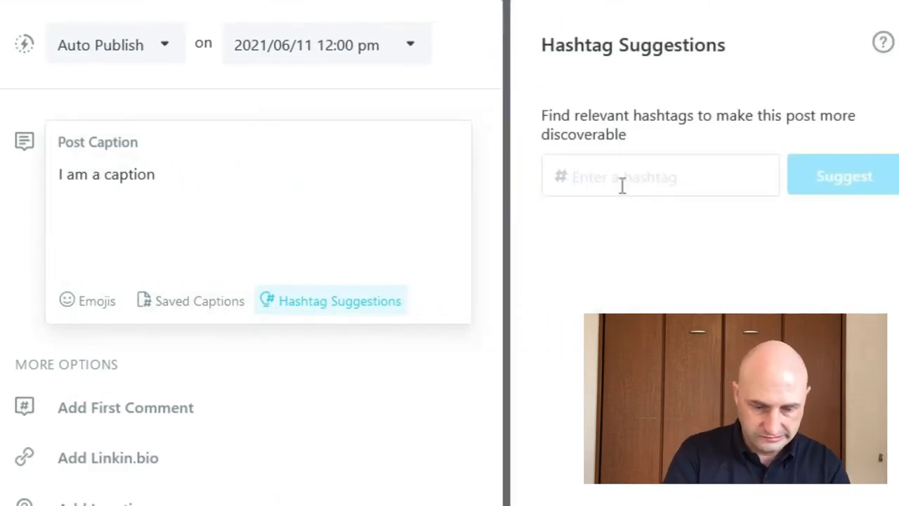
type("banana")
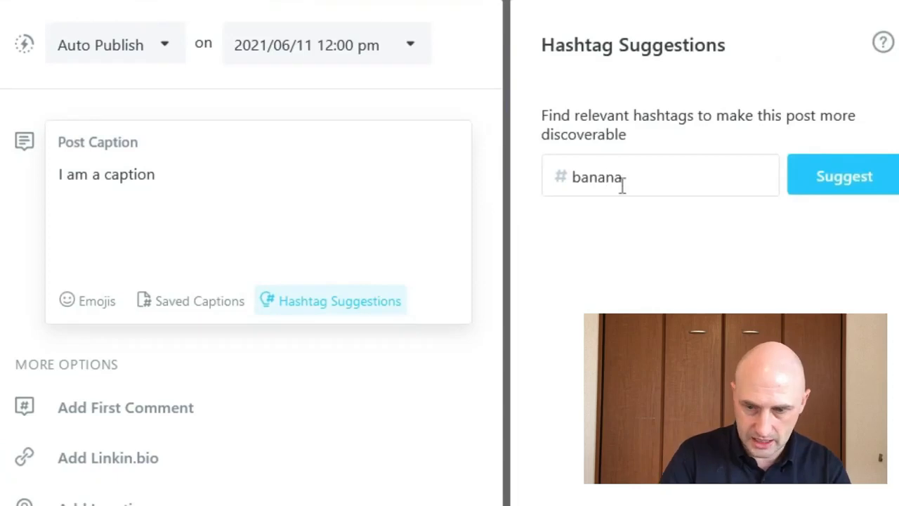
left_click(843, 176)
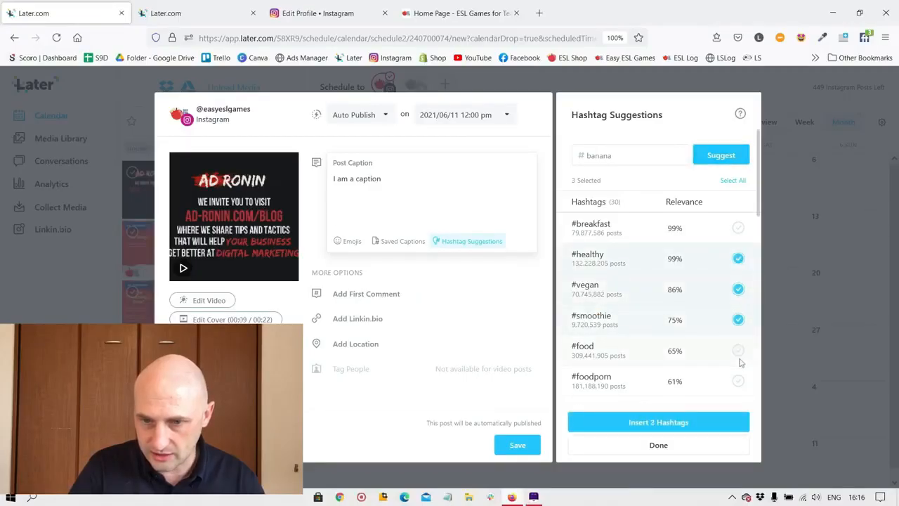
left_click(658, 422)
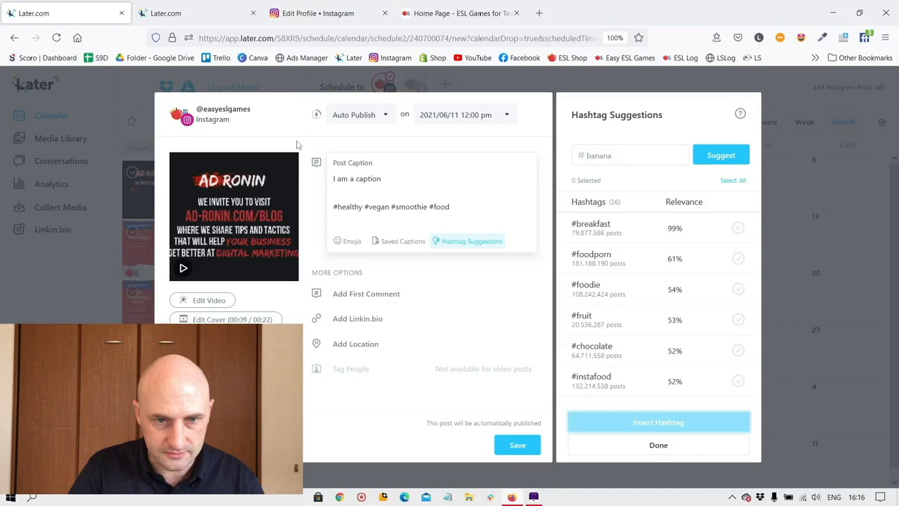
left_click(657, 444)
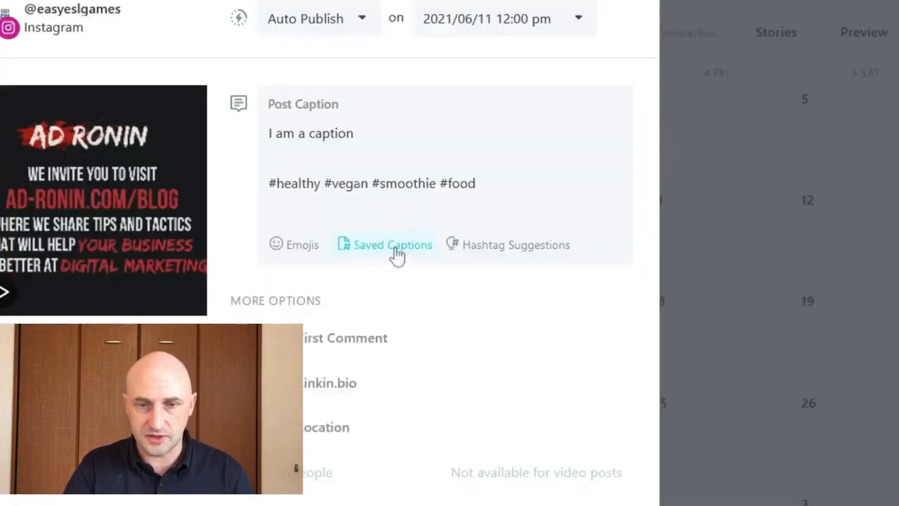
Save the current hashtag line as a new saved caption titled 'ca@ptions'
left_click(392, 244)
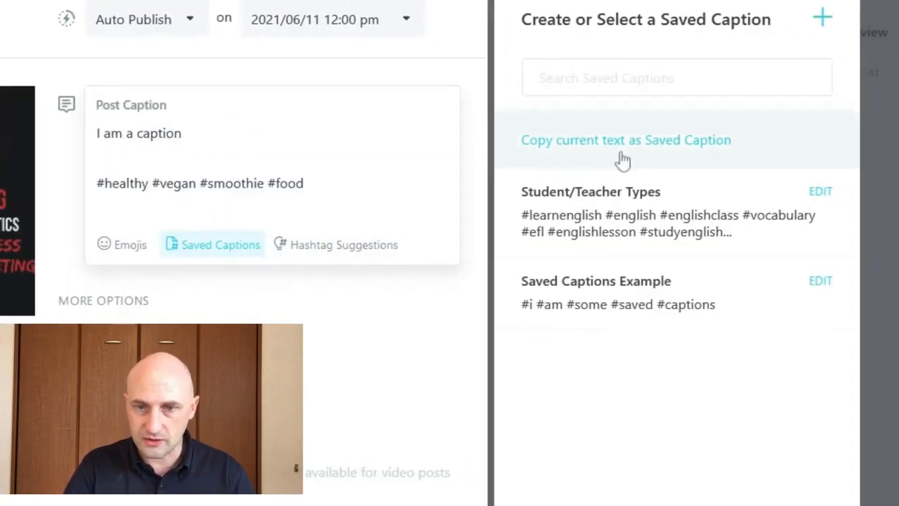
left_click(625, 141)
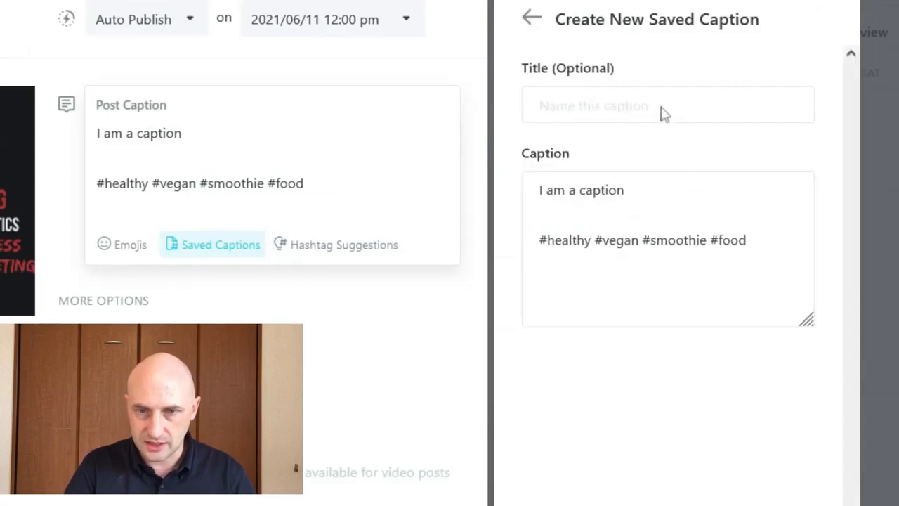
type("c")
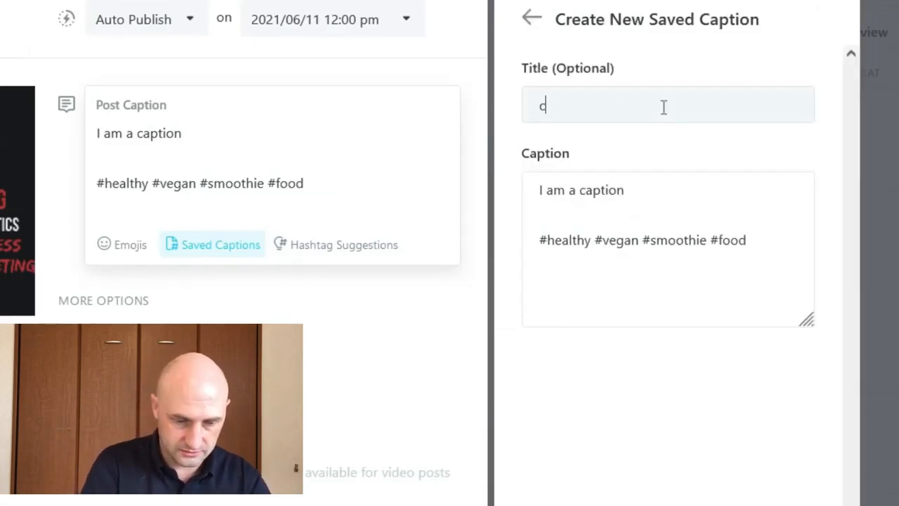
type("a@ptions")
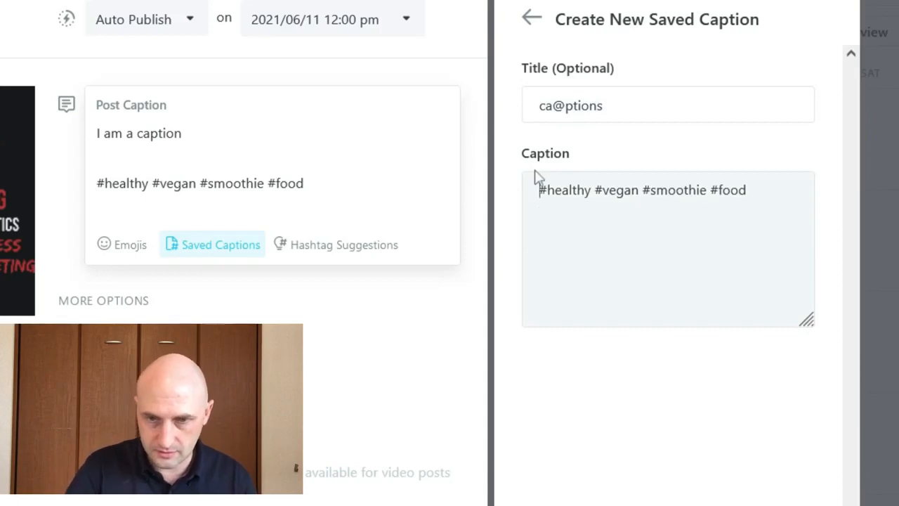
left_click(531, 17)
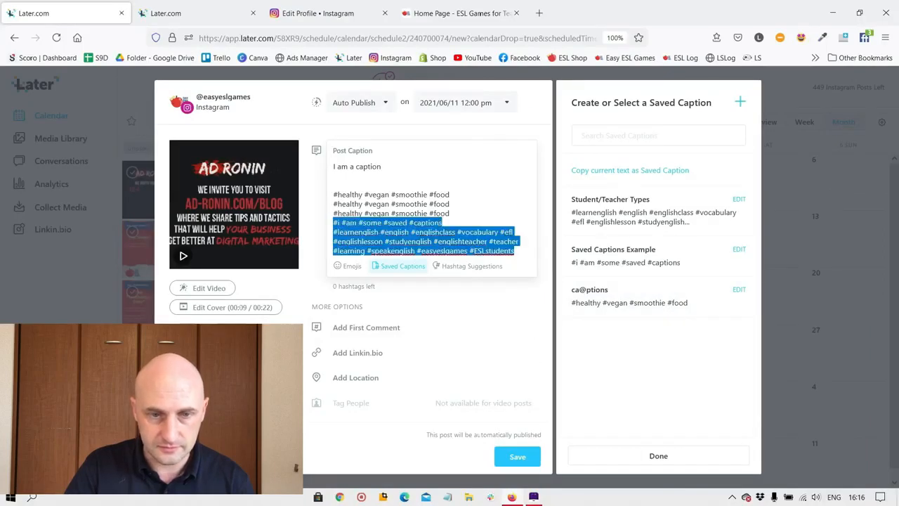
Delete the inserted saved-caption text and begin adding a location to the post
key("Delete")
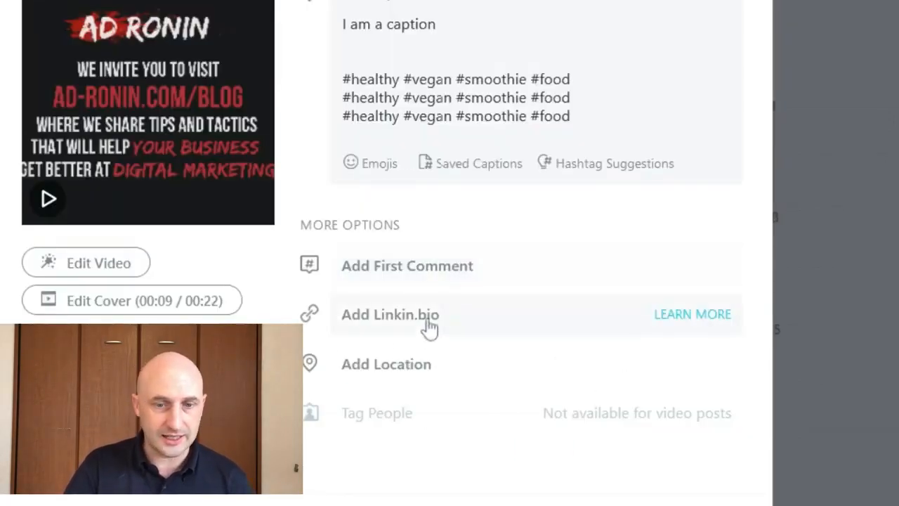
mouse_move(386, 371)
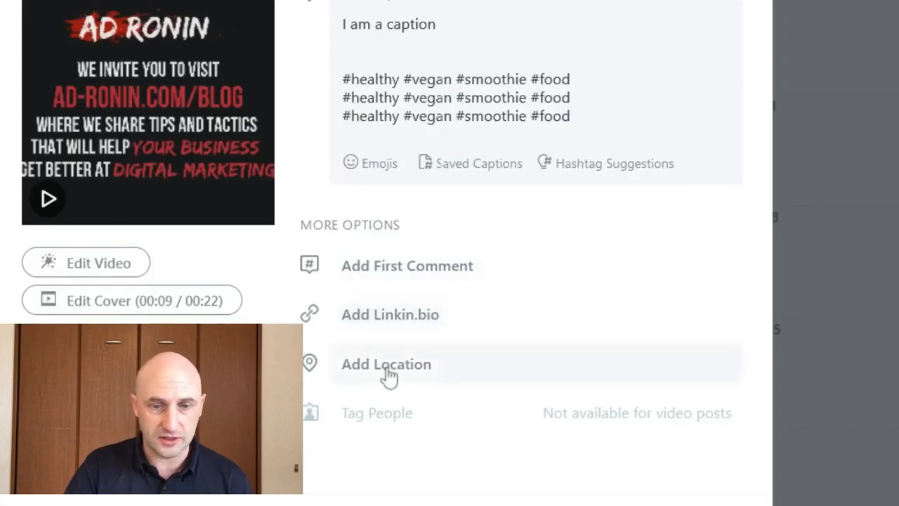
left_click(387, 364)
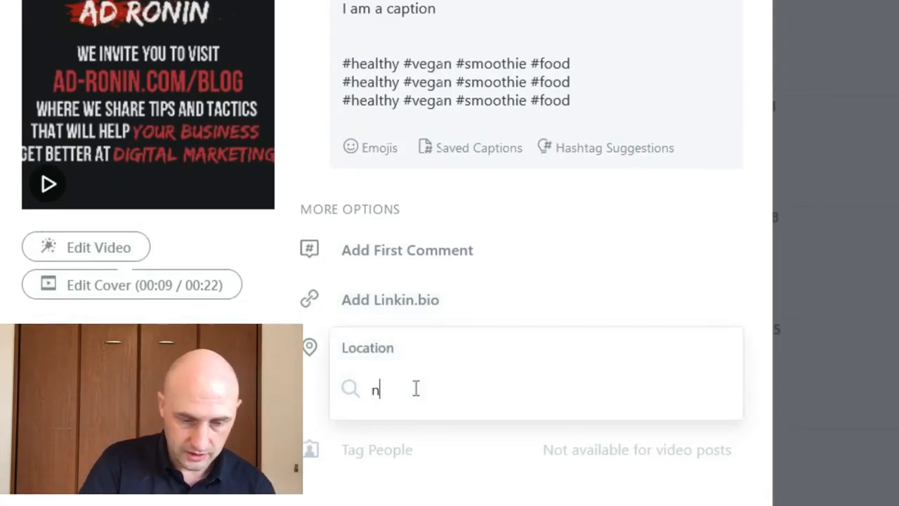
Search 'new york' and set New York Comic Con as the post's location
type("ew yo")
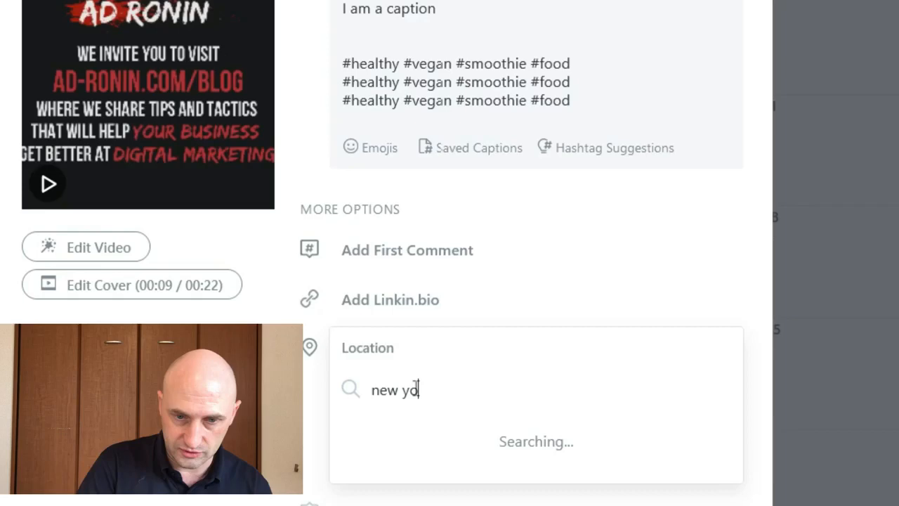
type("rk")
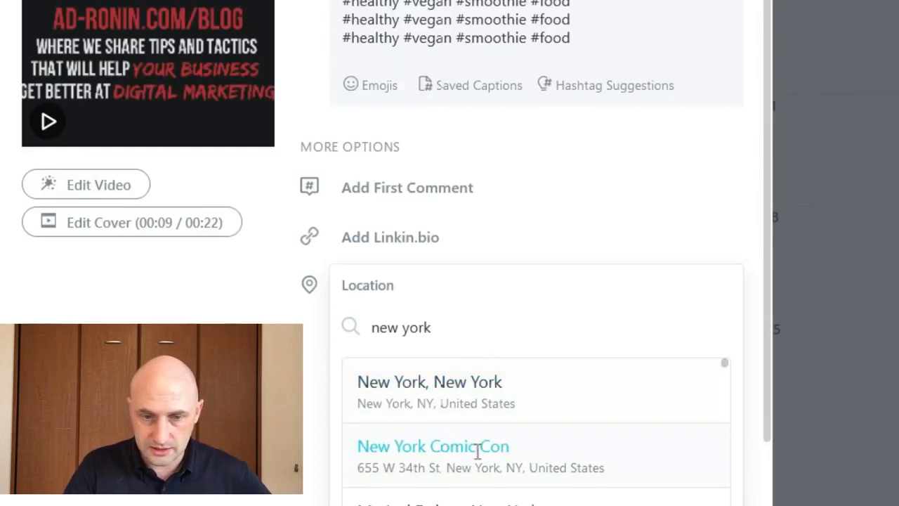
left_click(433, 446)
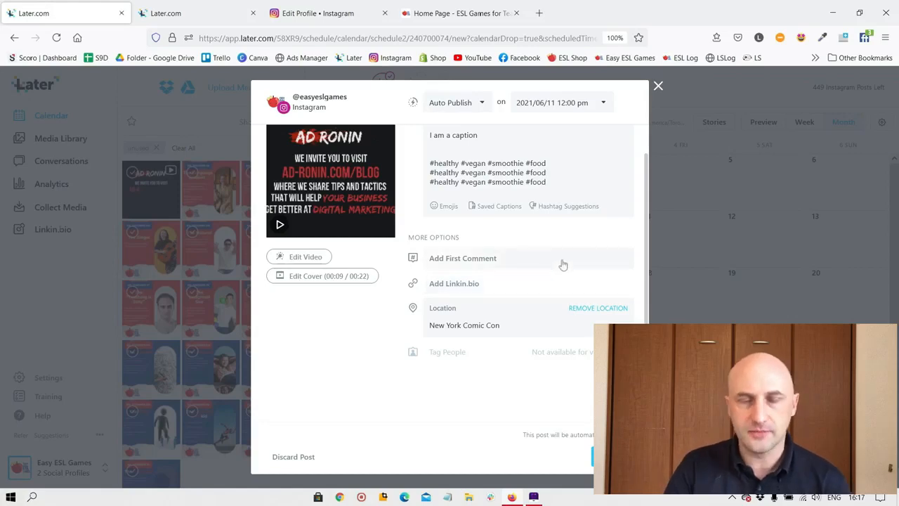
View the easyeslgames Instagram profile and scroll to check its website link
left_click(317, 13)
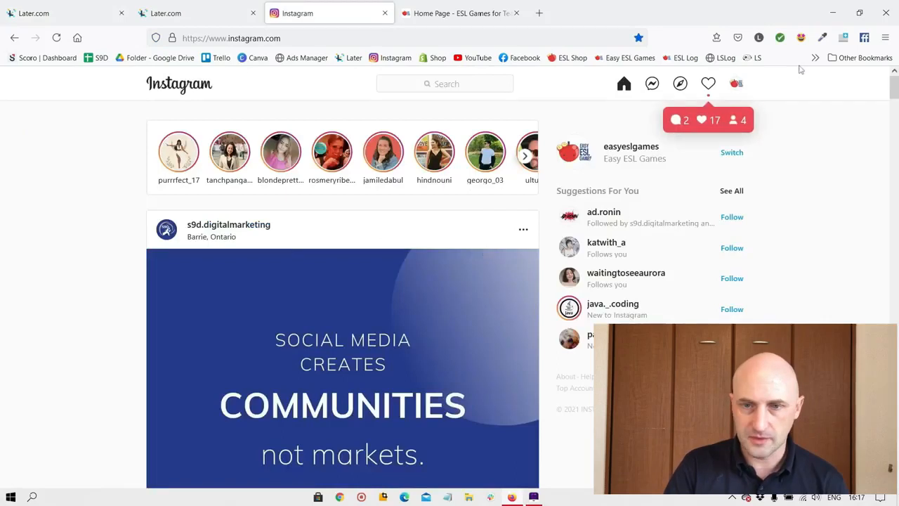
left_click(736, 84)
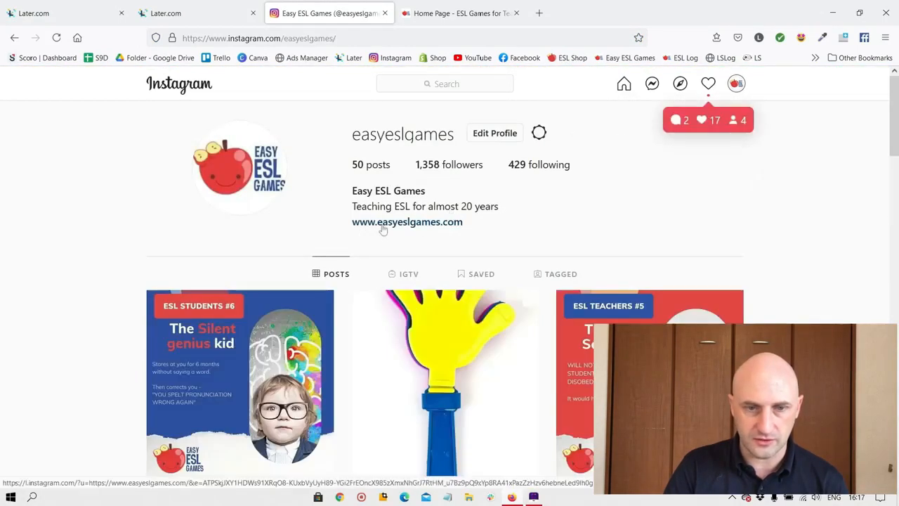
mouse_move(450, 231)
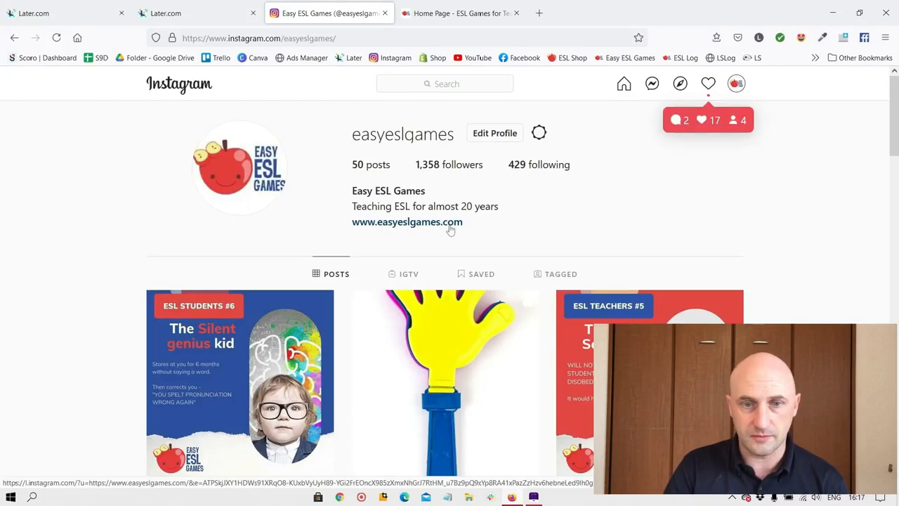
mouse_move(426, 230)
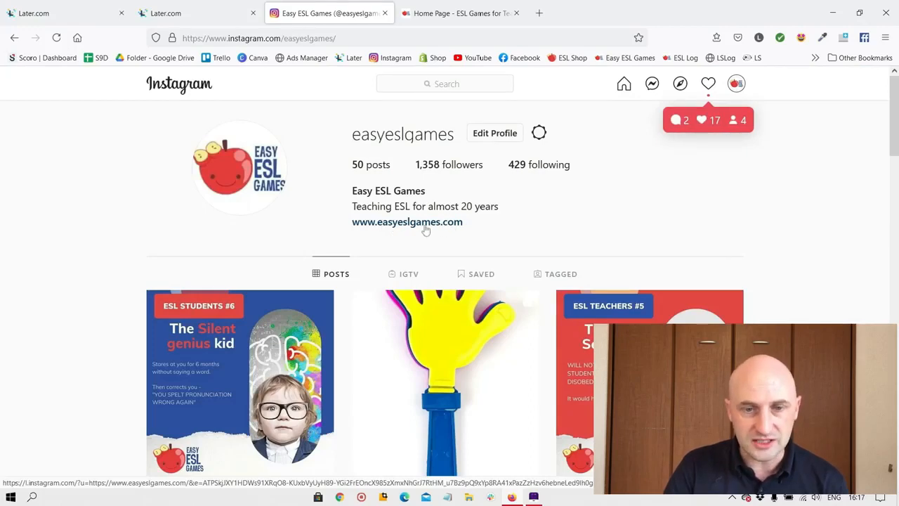
scroll("down", 3)
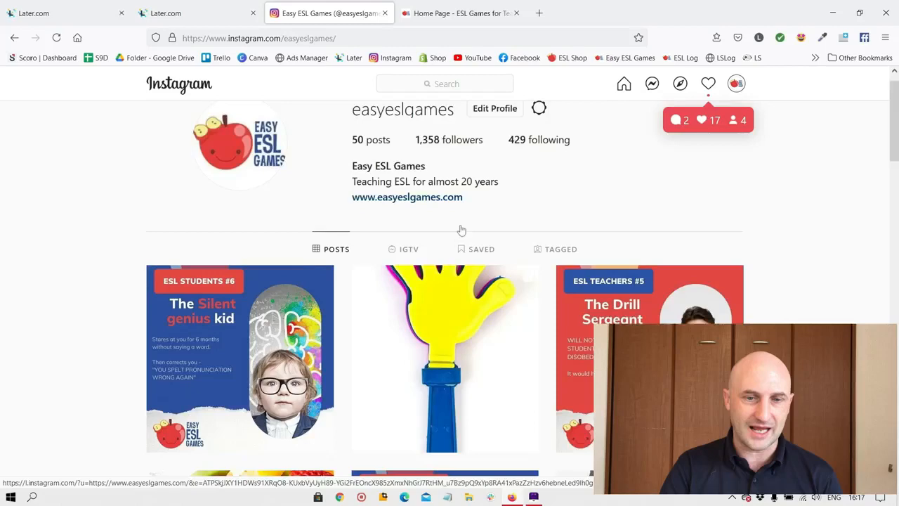
scroll("down", 3)
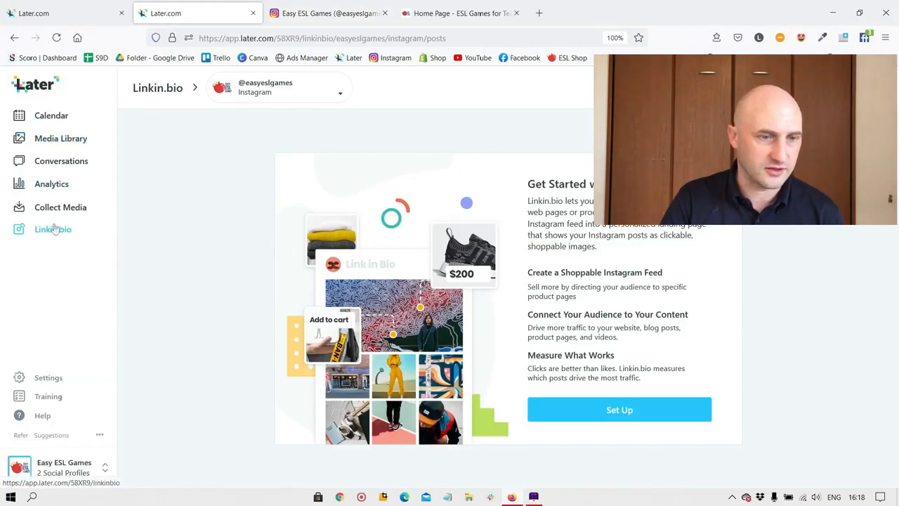
Start Linkin.bio setup for easyeslgames and go to the Instagram profile page
left_click(618, 410)
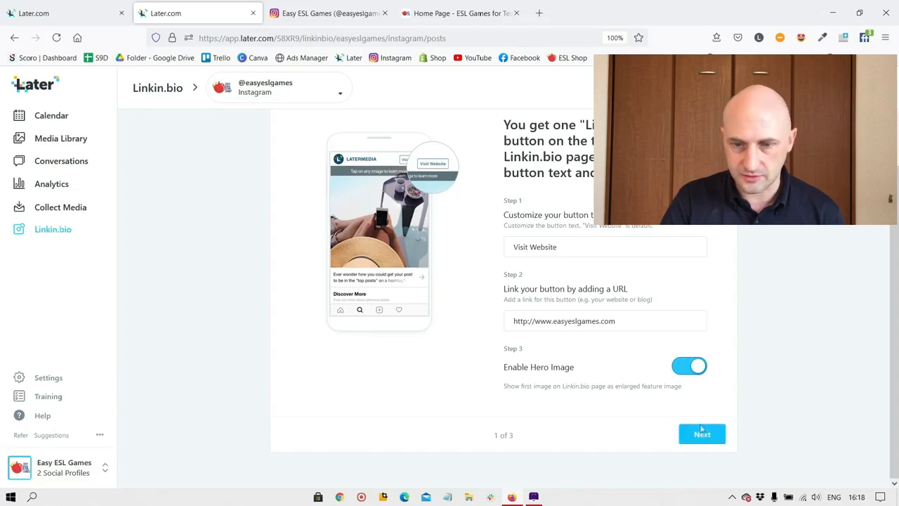
left_click(702, 433)
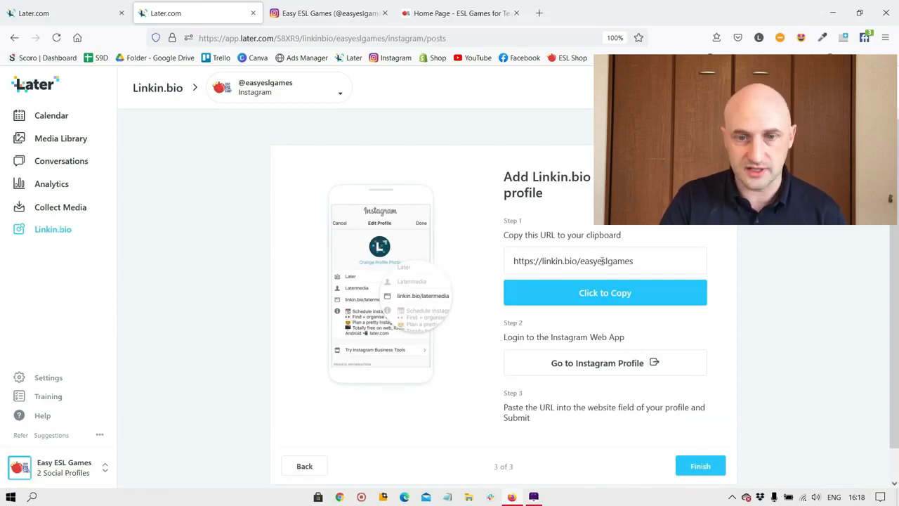
left_click(604, 294)
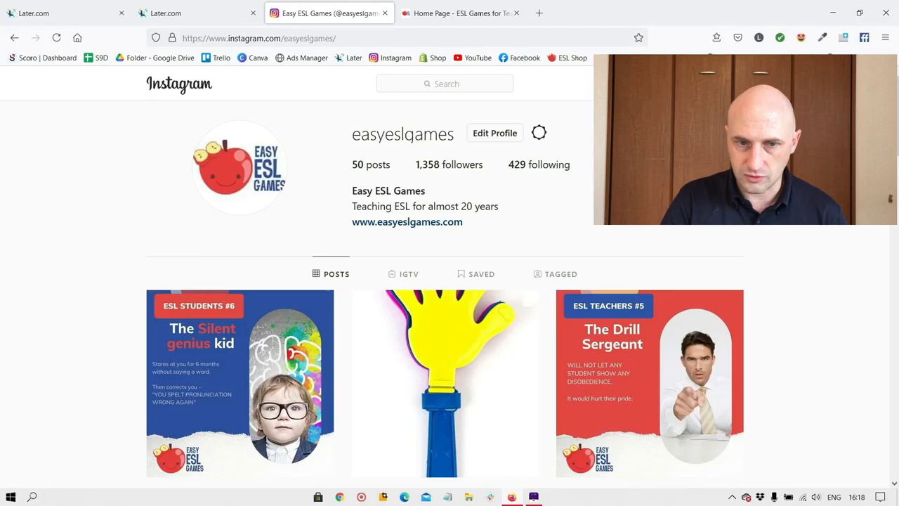
left_click(539, 132)
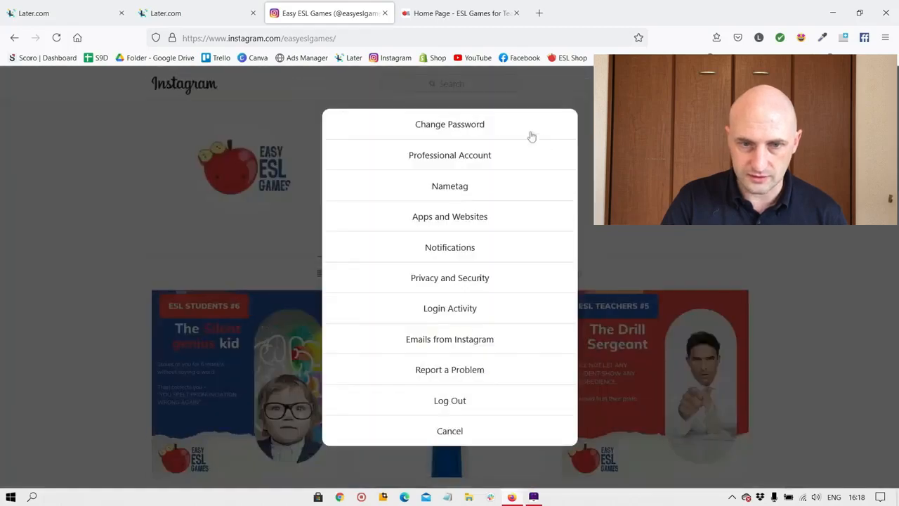
left_click(449, 430)
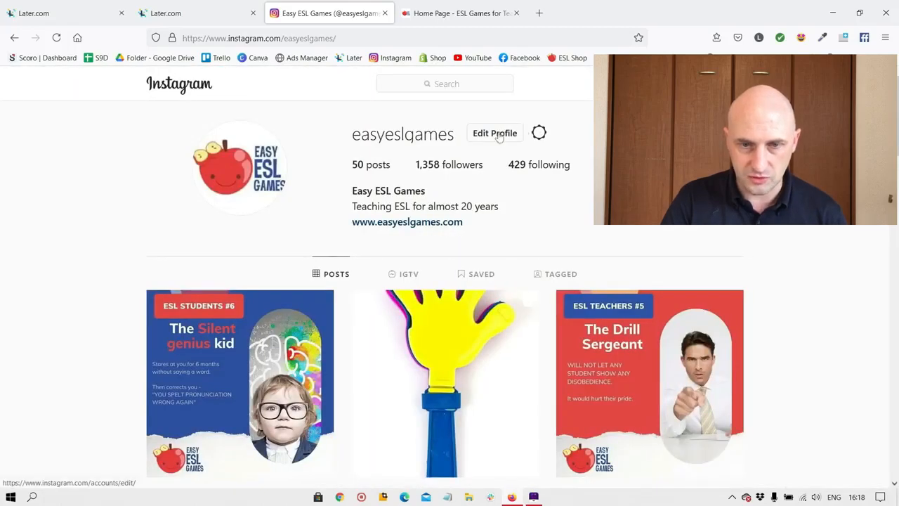
left_click(494, 132)
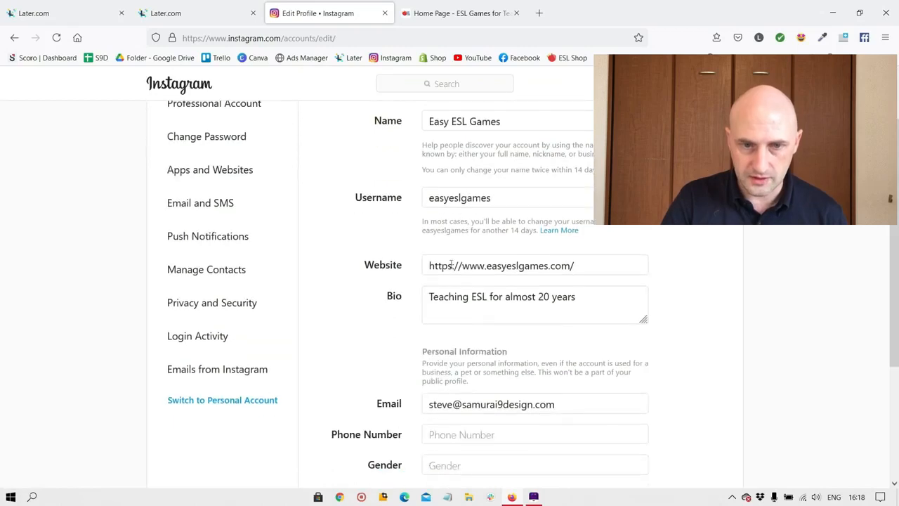
type("https://linkin.bio/easyeslgames")
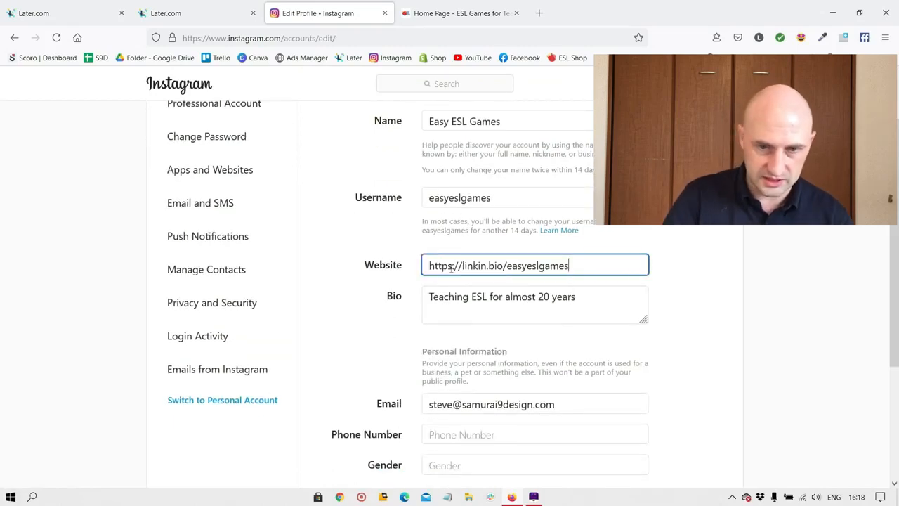
scroll("down", 3)
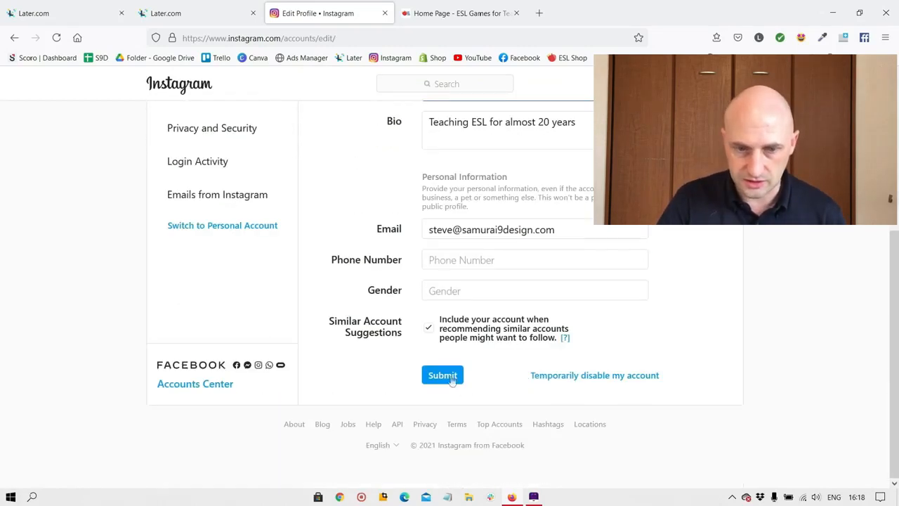
left_click(442, 374)
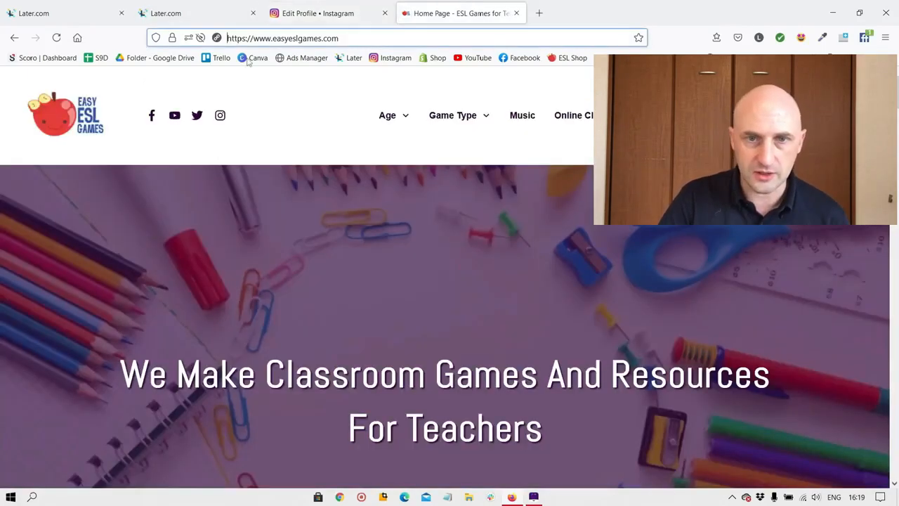
mouse_move(573, 115)
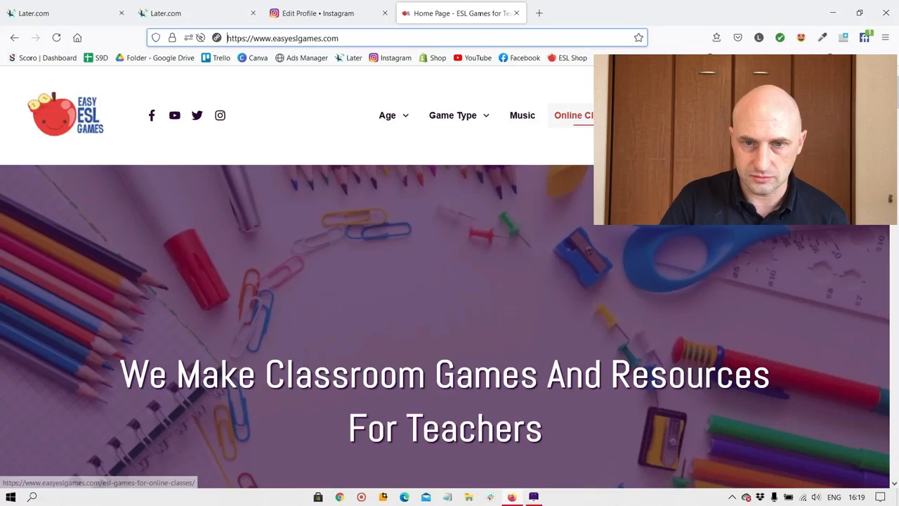
Visit the ESL games for online classes page and copy its address
left_click(573, 116)
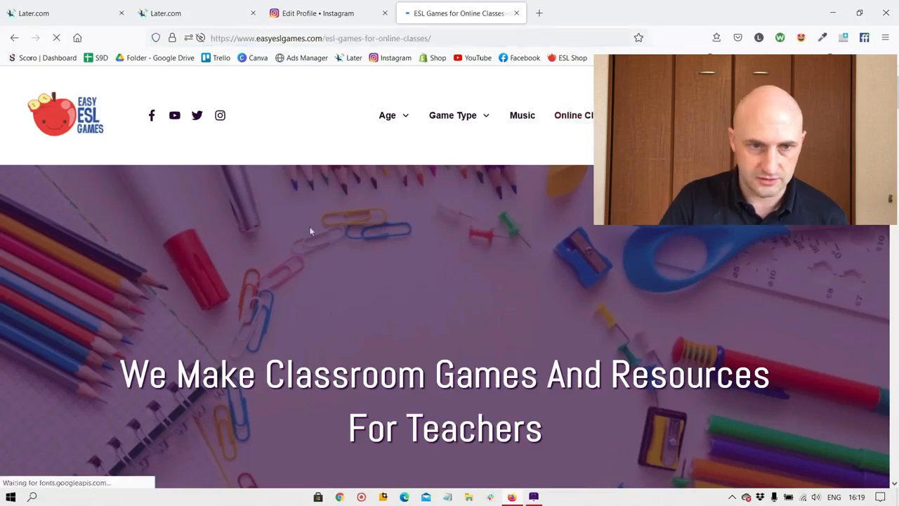
right_click(321, 38)
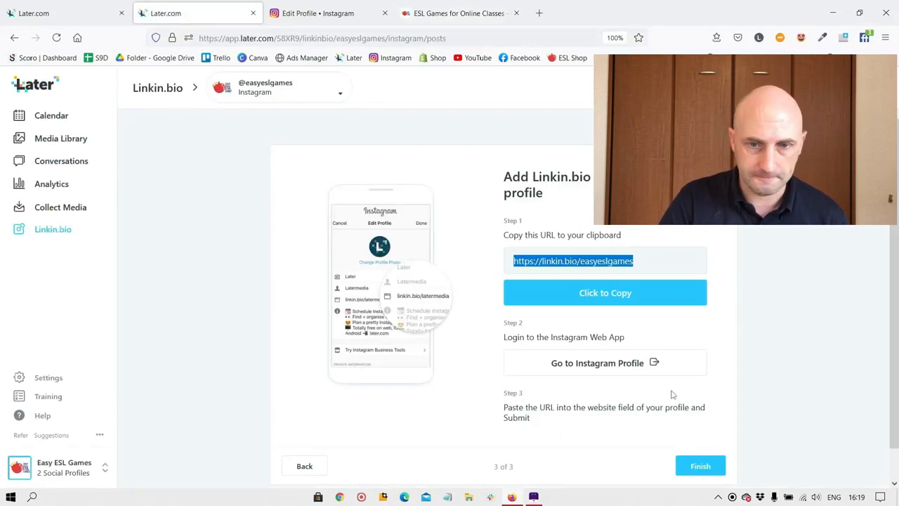
Finish setup, link the Drill Sergeant post to the online-classes page, and return to the calendar
left_click(700, 466)
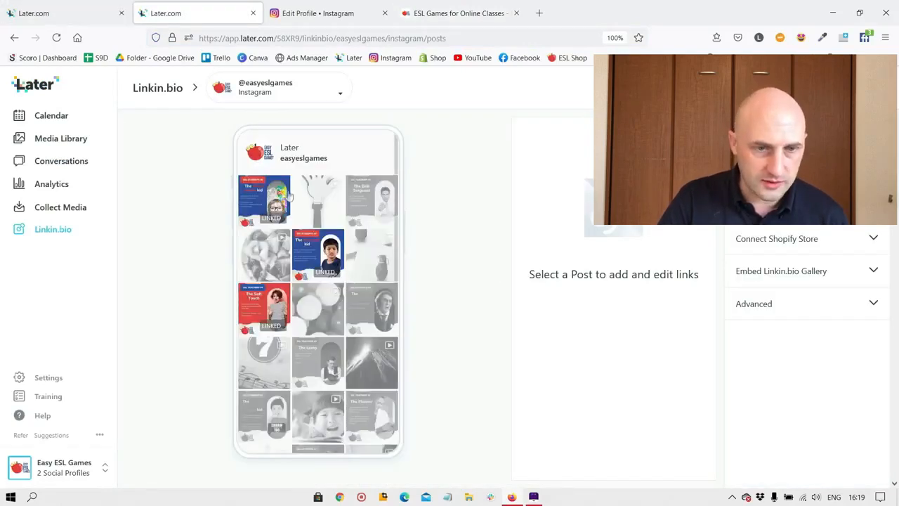
mouse_move(283, 378)
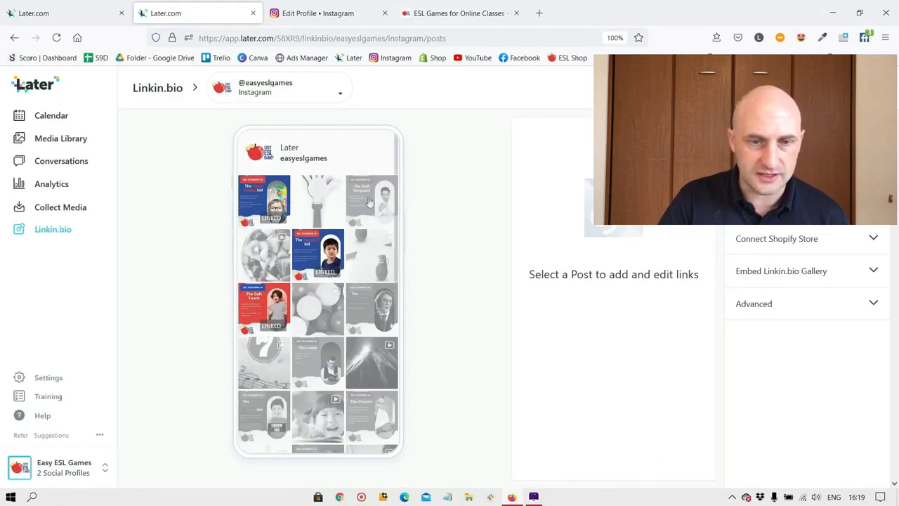
left_click(371, 201)
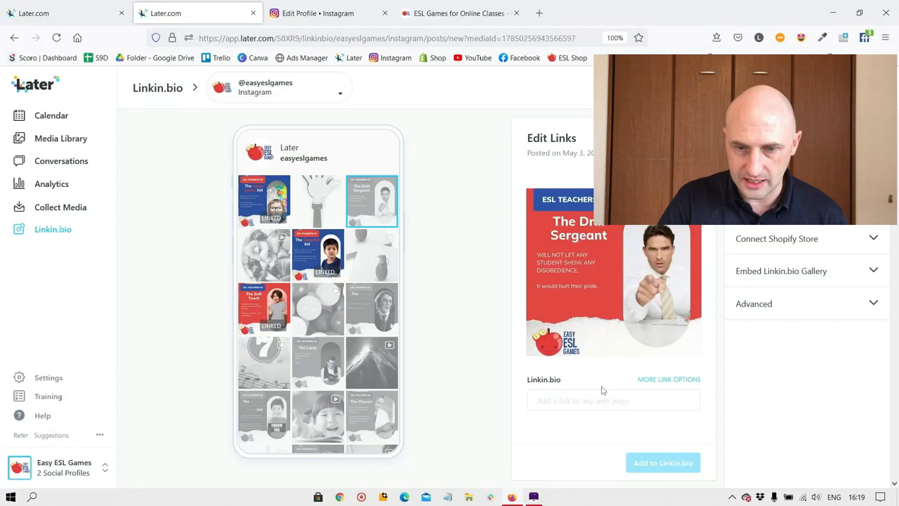
type("yeslgames.com/esl-games-for-online-classes/")
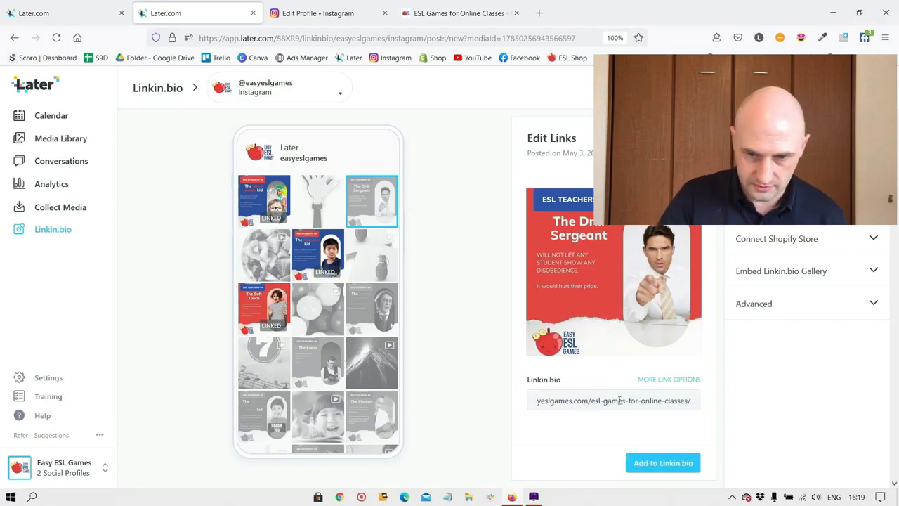
left_click(663, 462)
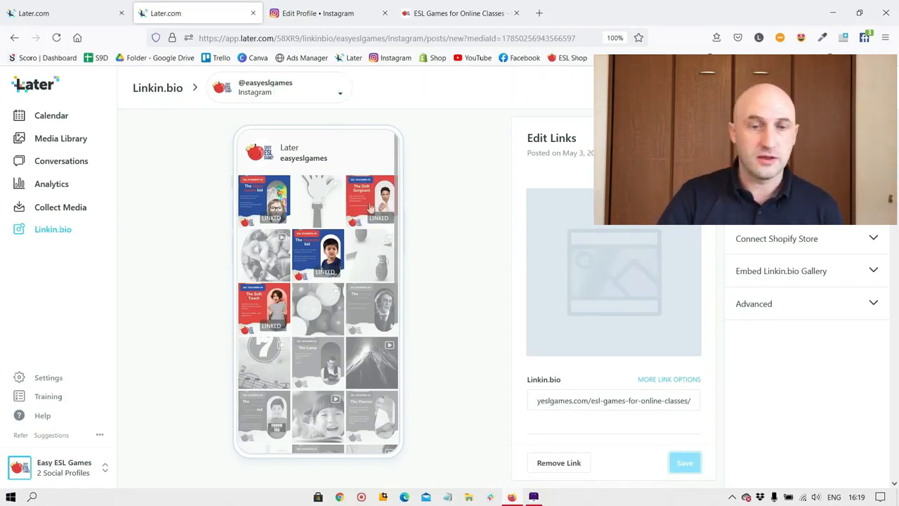
left_click(458, 13)
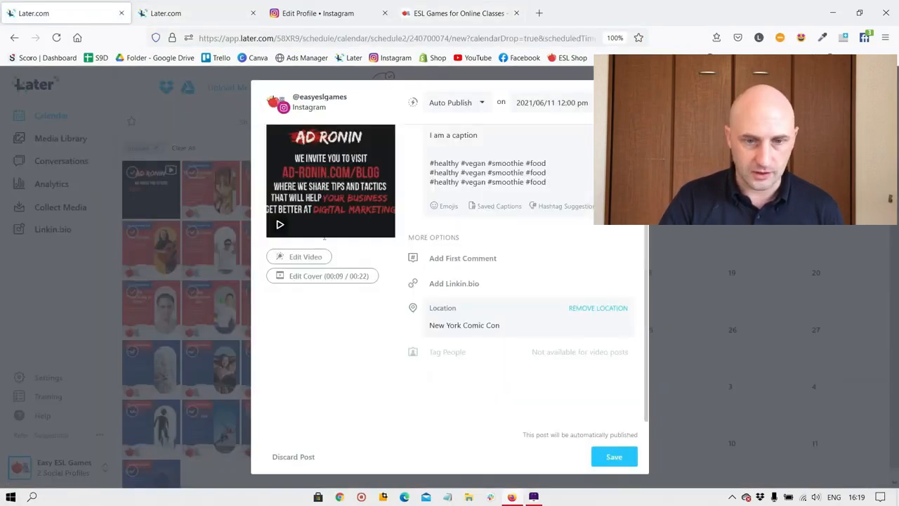
Add the Linkin.bio online-classes link to the AD RONIN video post and save it
left_click(454, 284)
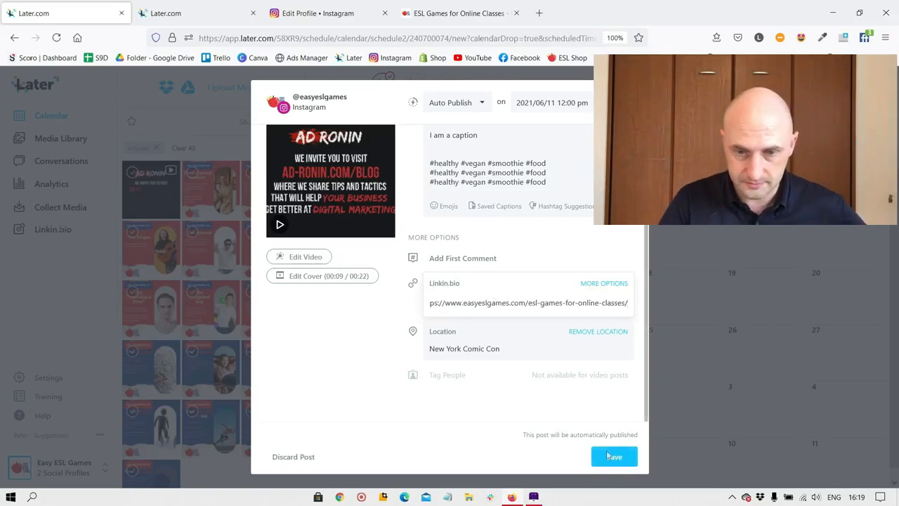
left_click(612, 457)
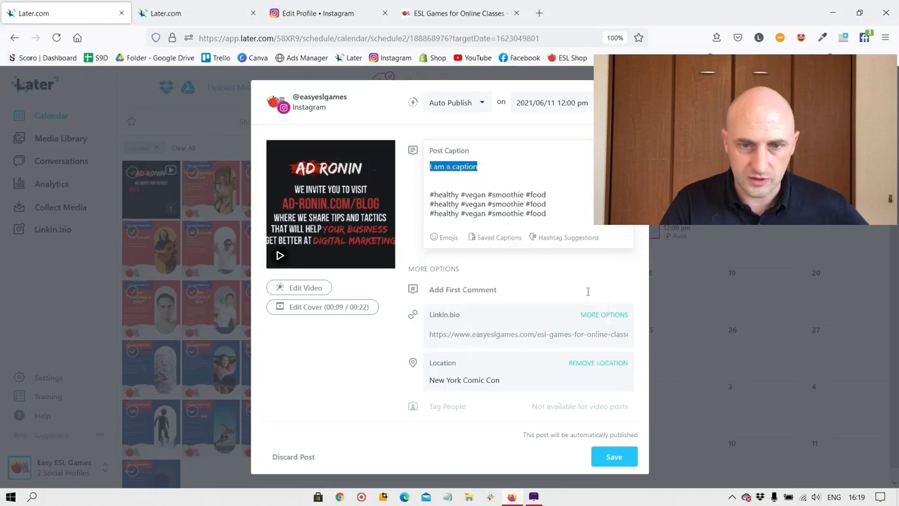
Close the video post editor, returning to the monthly calendar
left_click(613, 457)
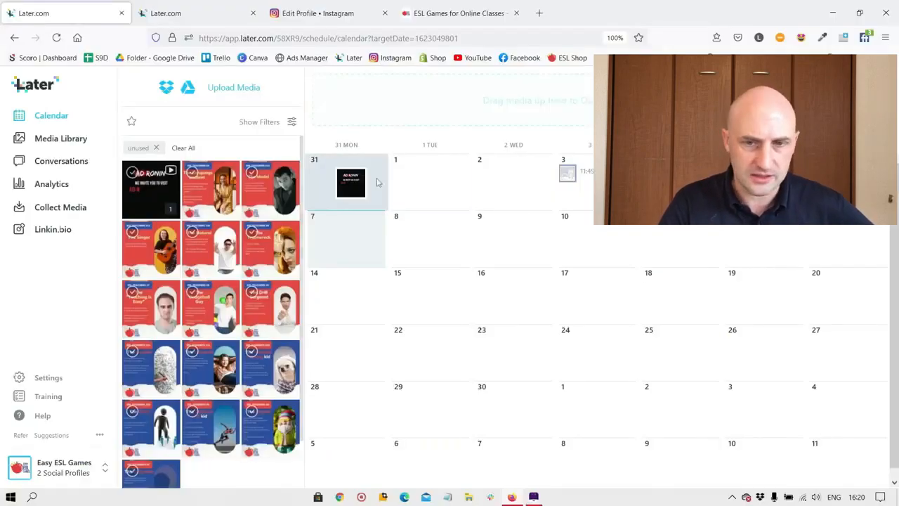
Caption the Facebook post "I am a caption" and schedule it for June 10 at 12:00 pm
left_click(351, 182)
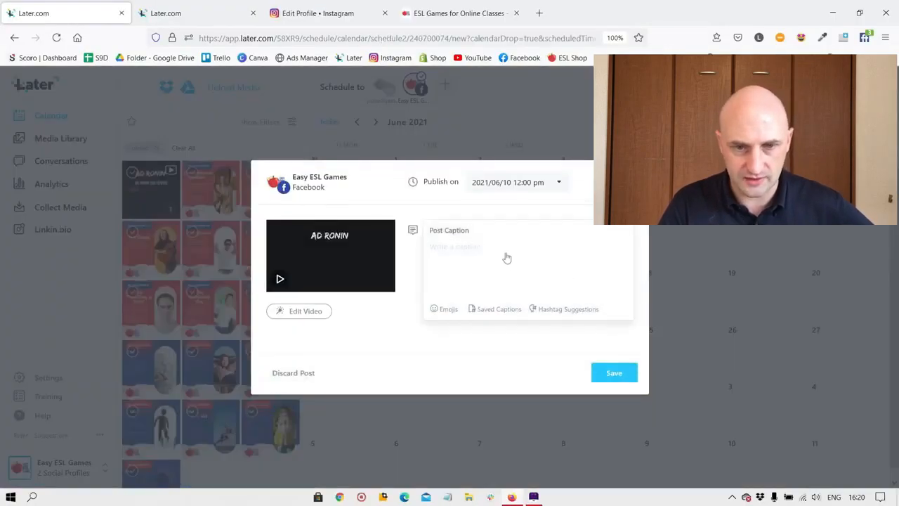
type("I am a caption")
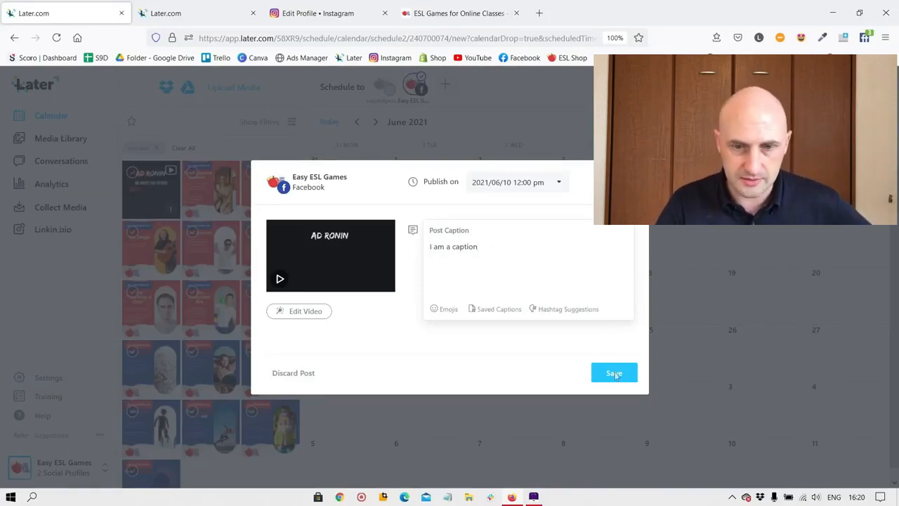
left_click(612, 372)
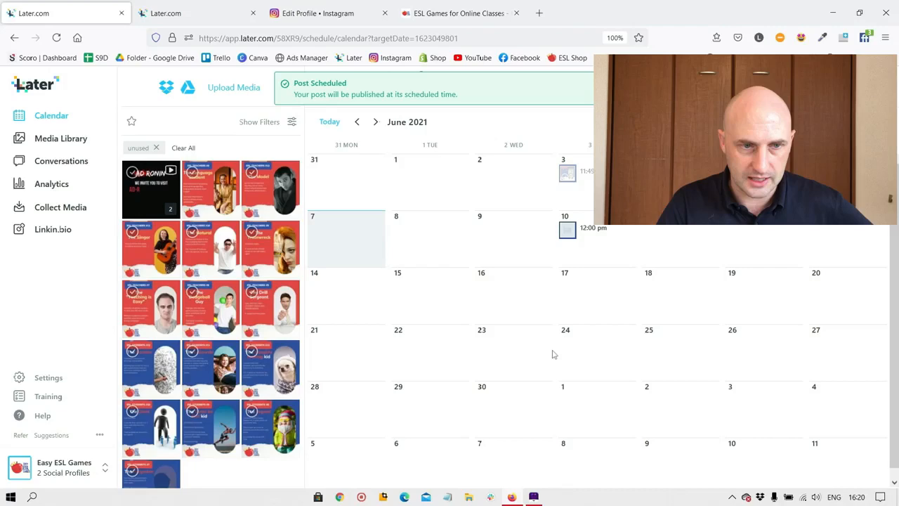